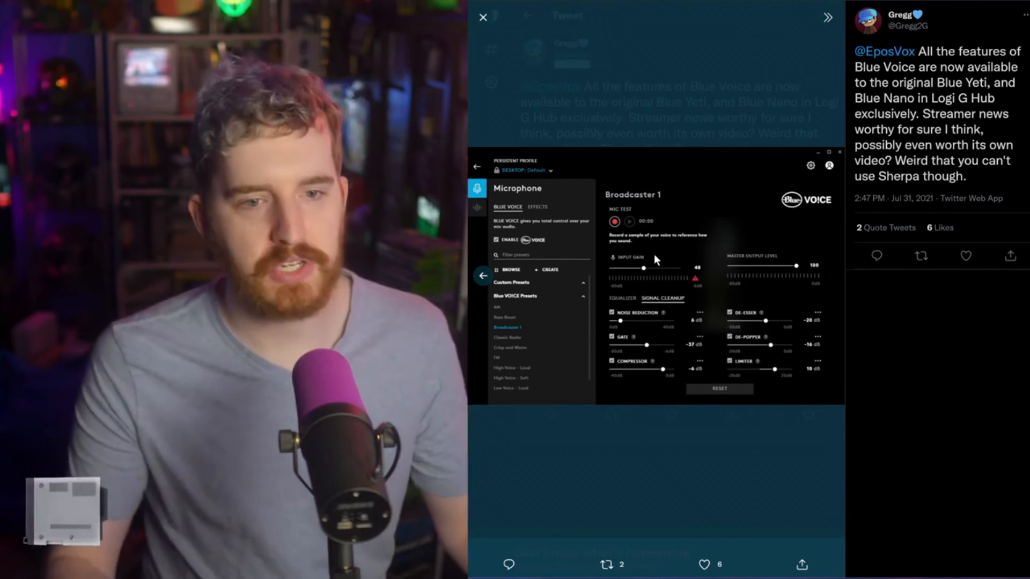
{"action": "mouse_move", "coordinate": [645, 262]}
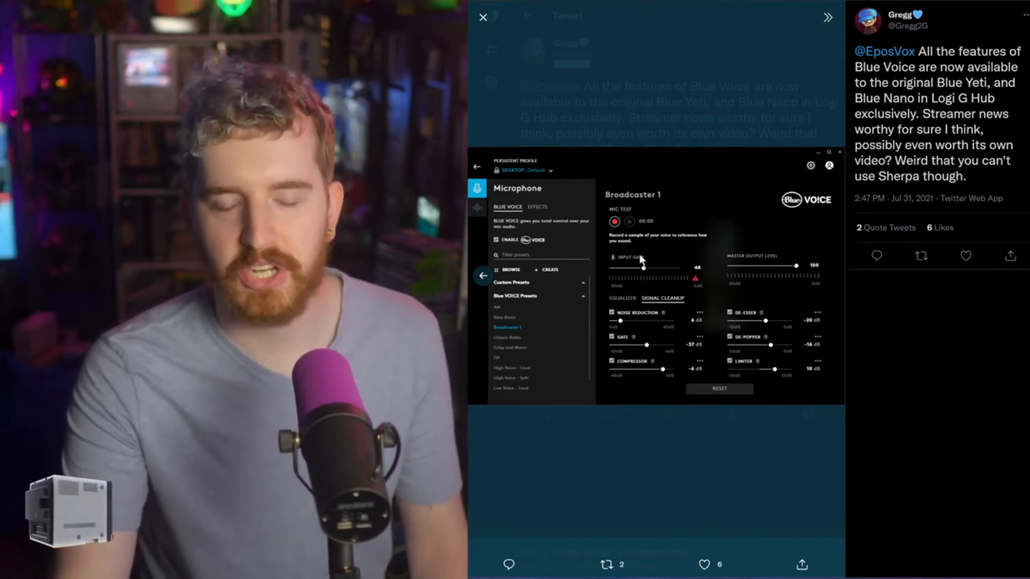